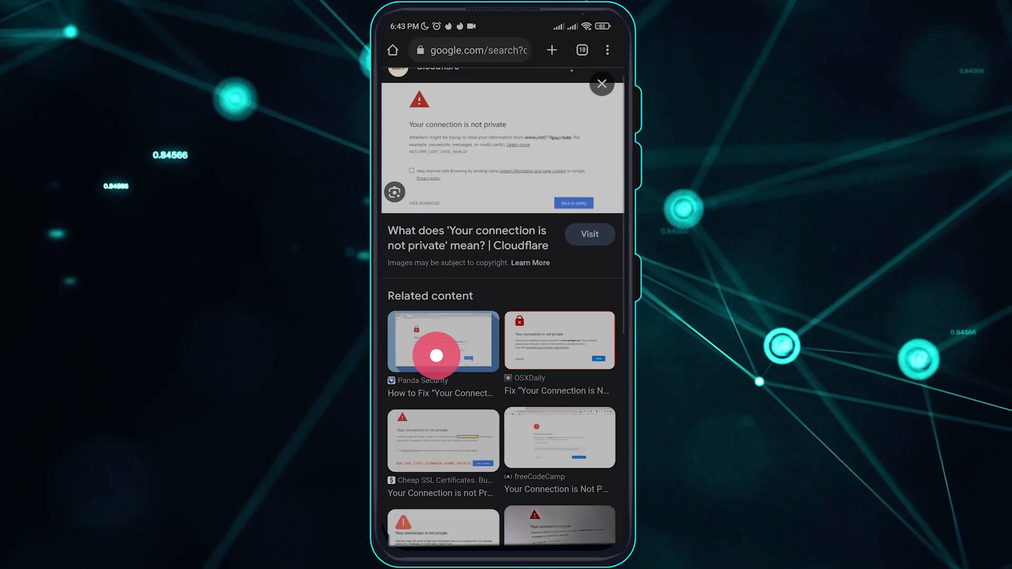
Search Play Store for Chrome and view its listing showing only Open/Uninstall, then go back.
{"action": "scroll", "scroll_direction": "down", "scroll_amount": 3}
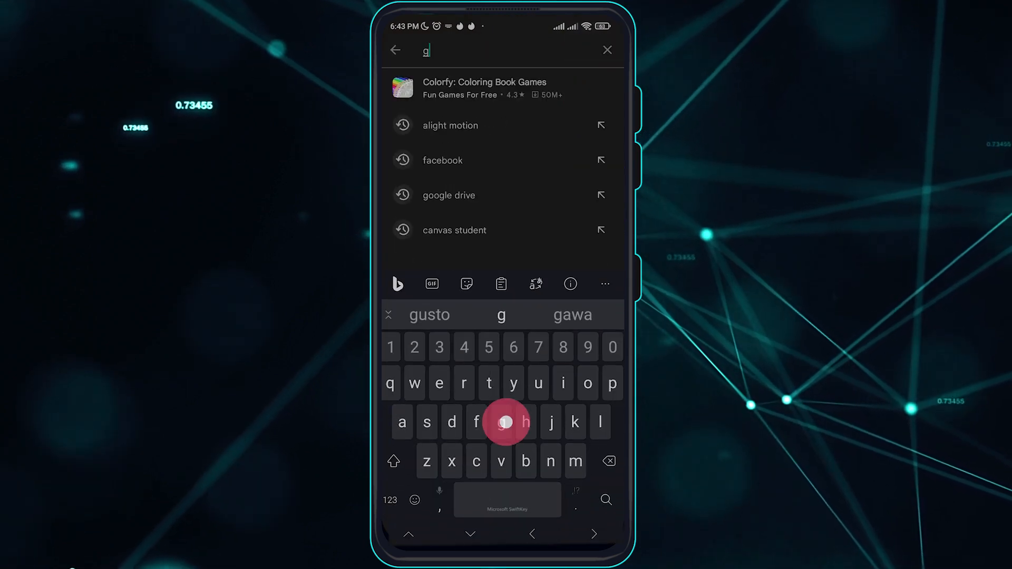
{"action": "type", "text": "gol"}
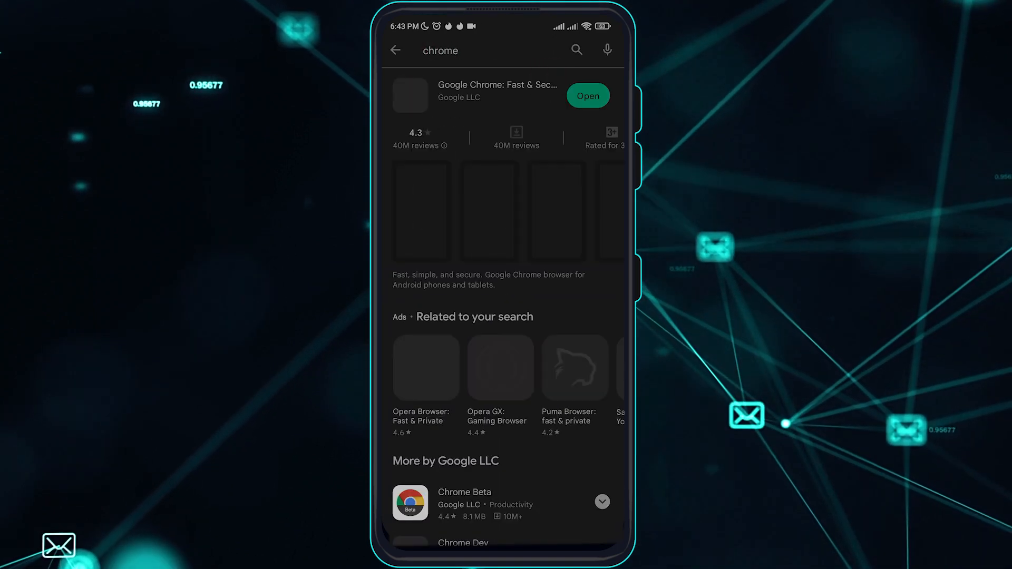
{"action": "left_click", "coordinate": [496, 84]}
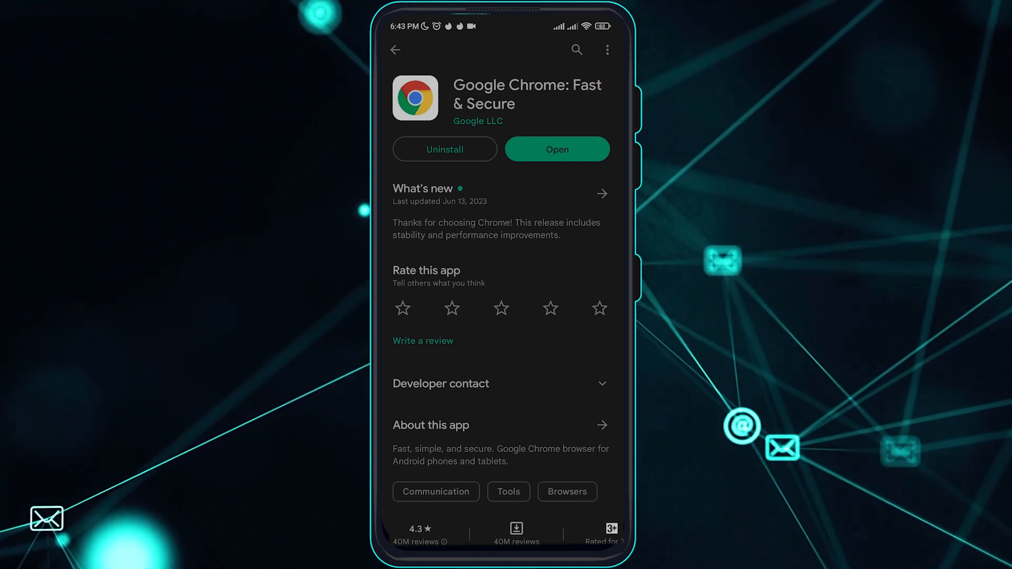
{"action": "left_click", "coordinate": [395, 49]}
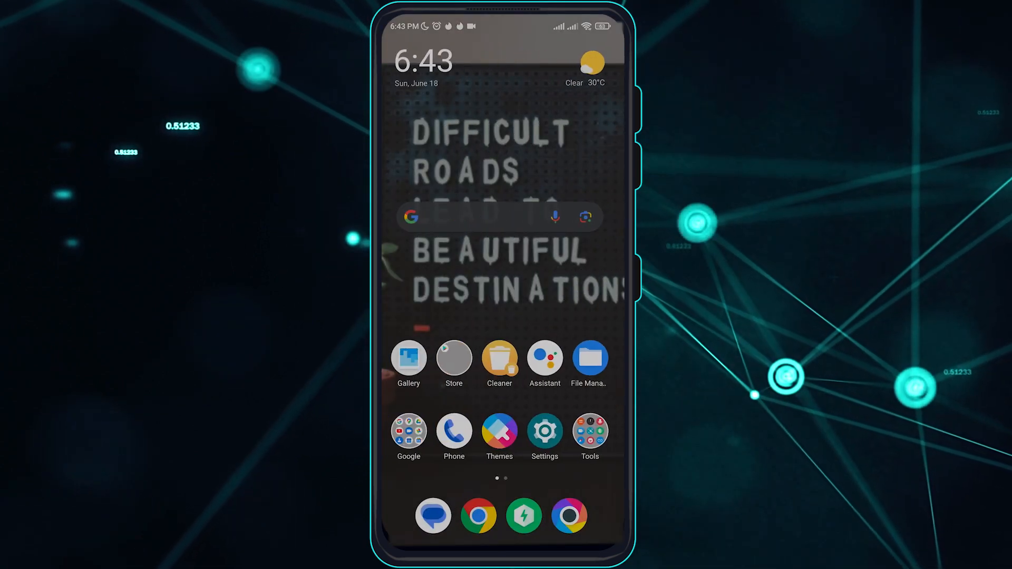
Search the phone's Settings for 'date' to reach the date options.
{"action": "left_click", "coordinate": [544, 430]}
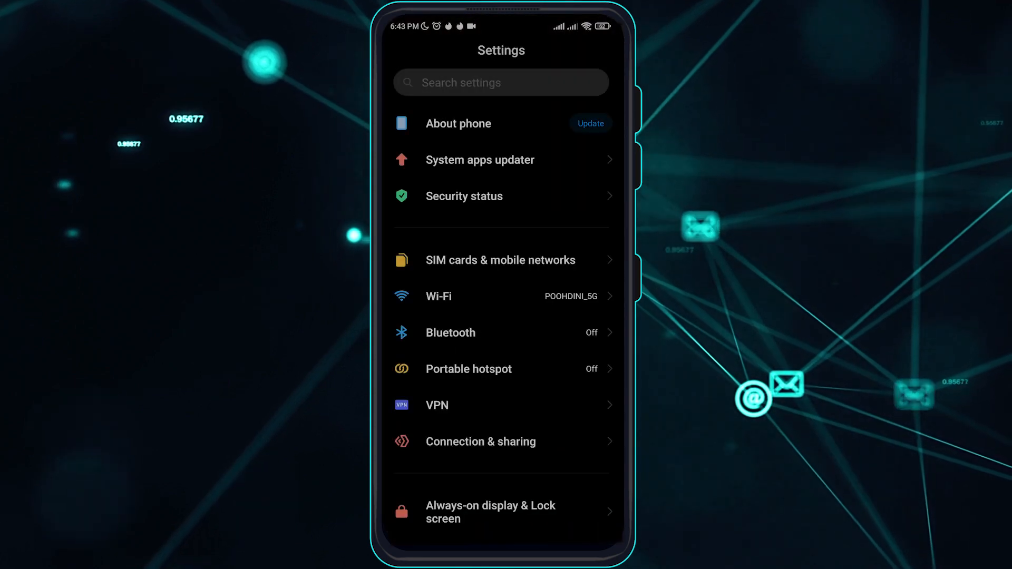
{"action": "left_click", "coordinate": [500, 82]}
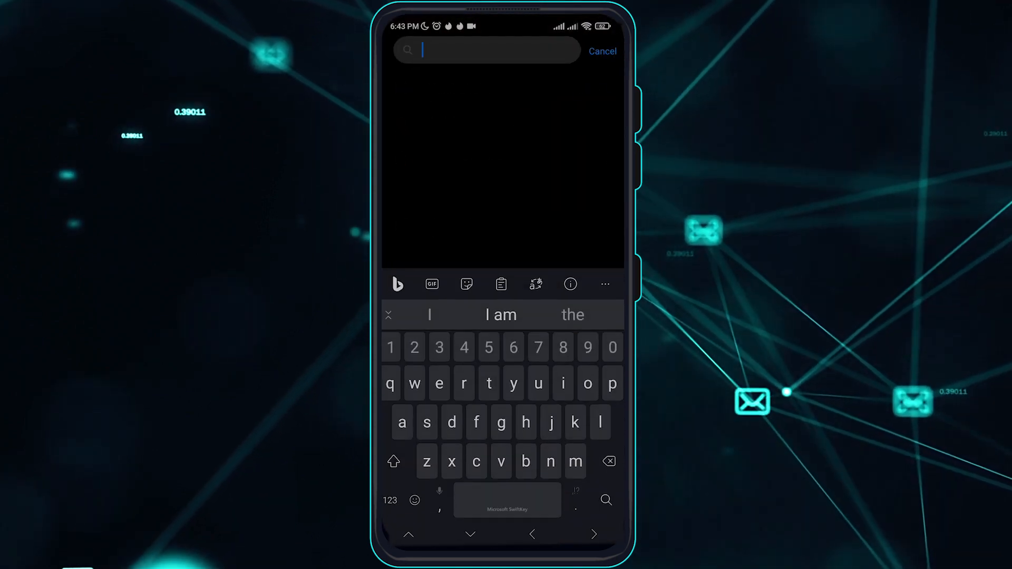
{"action": "type", "text": "date"}
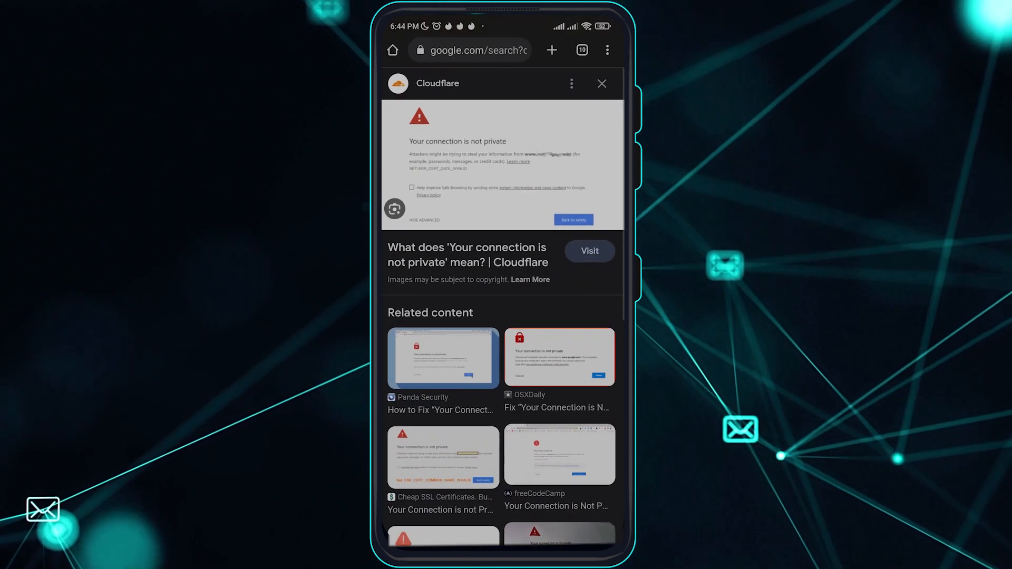
From Chrome's three-dot menu, go into Settings and reach the Privacy and security page.
{"action": "left_click", "coordinate": [606, 51]}
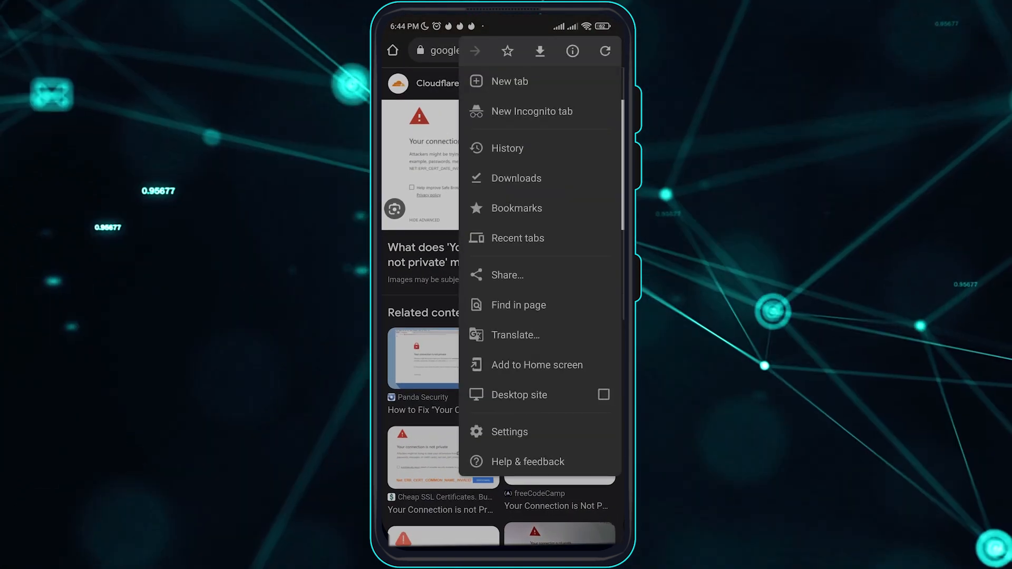
{"action": "left_click", "coordinate": [509, 433]}
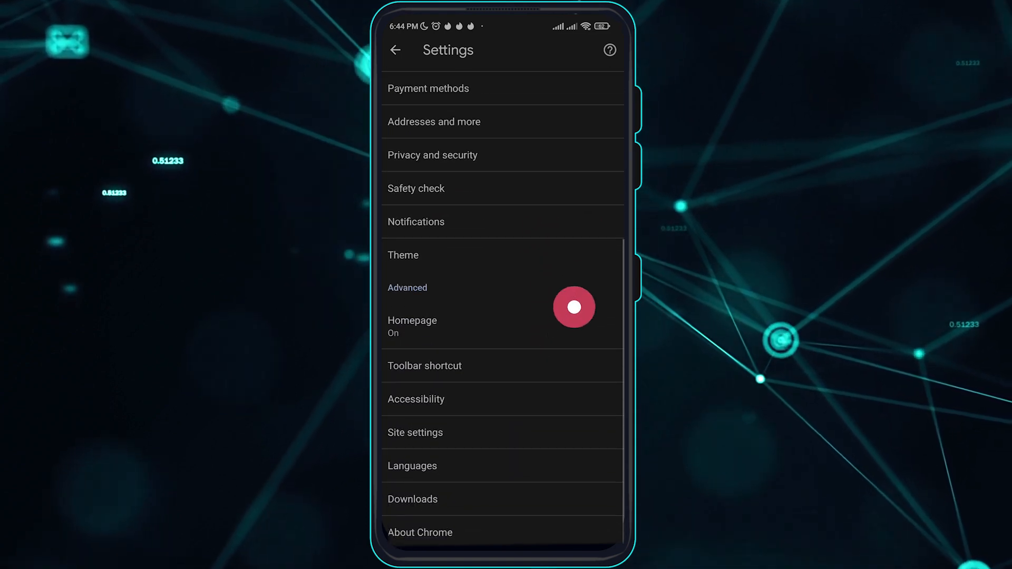
{"action": "scroll", "scroll_direction": "down", "scroll_amount": 3}
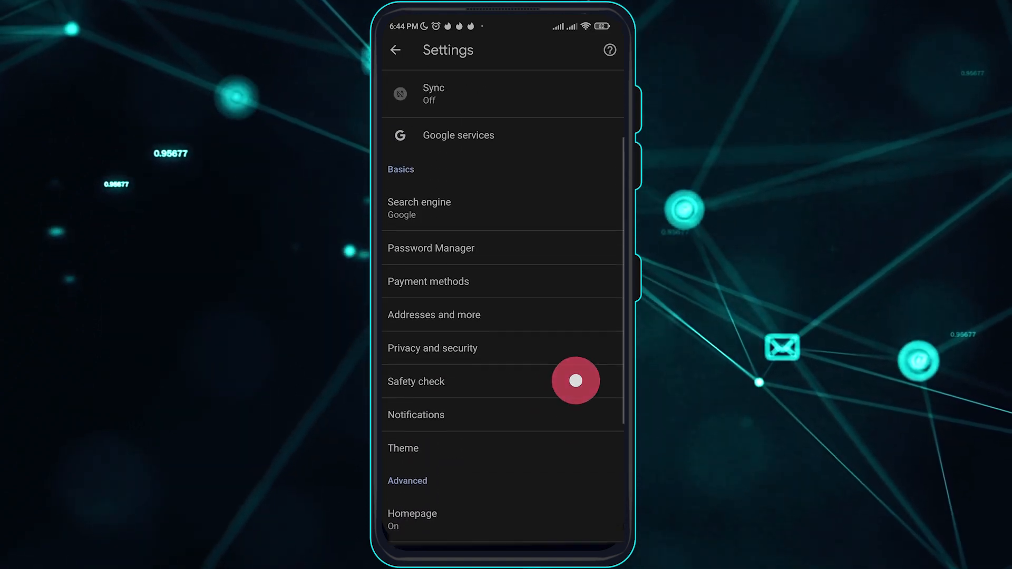
{"action": "scroll", "scroll_direction": "down", "scroll_amount": 3}
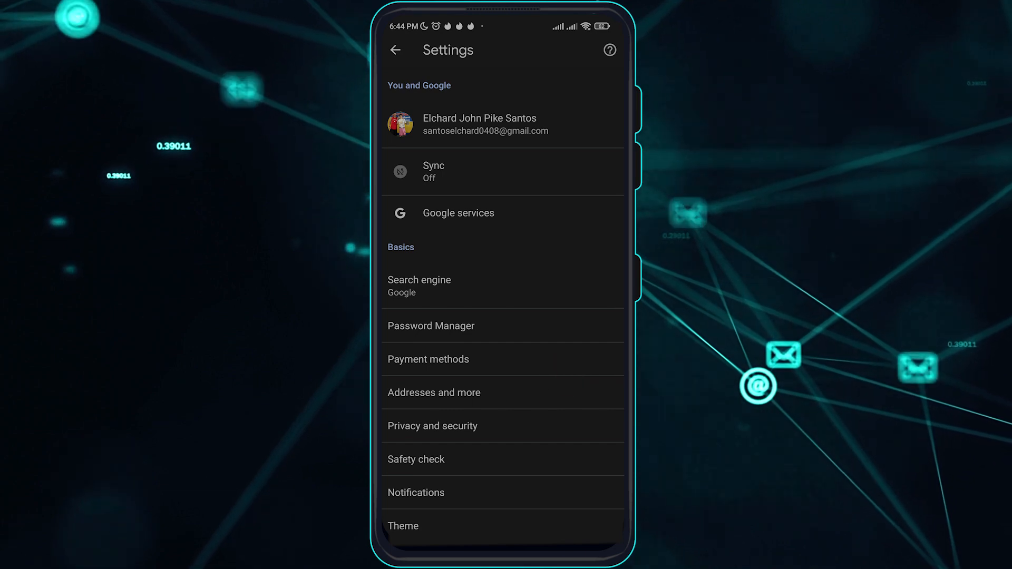
{"action": "left_click", "coordinate": [497, 425]}
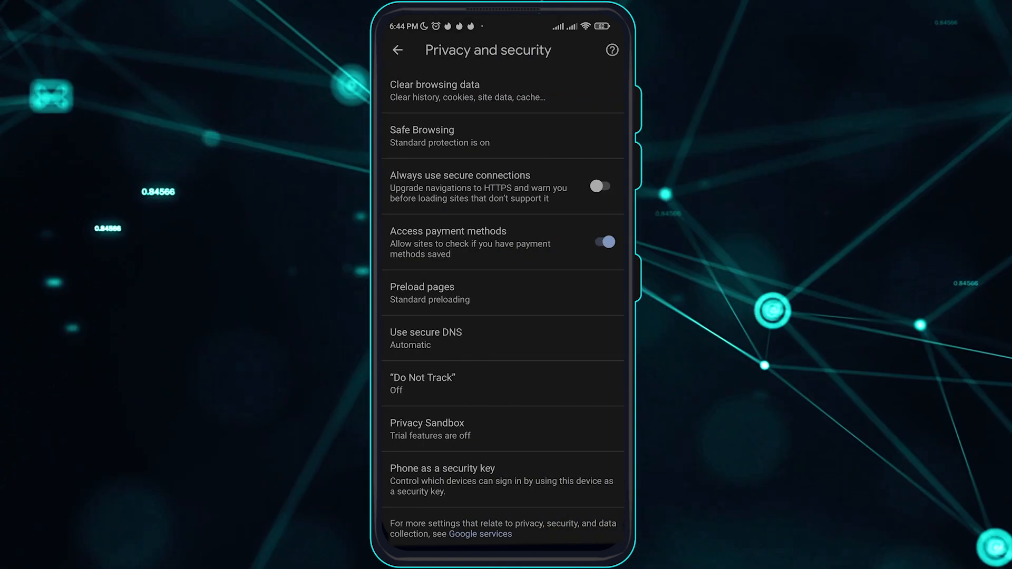
Clear the last hour's browsing data with Cookies and Cached images and files selected.
{"action": "left_click", "coordinate": [435, 91]}
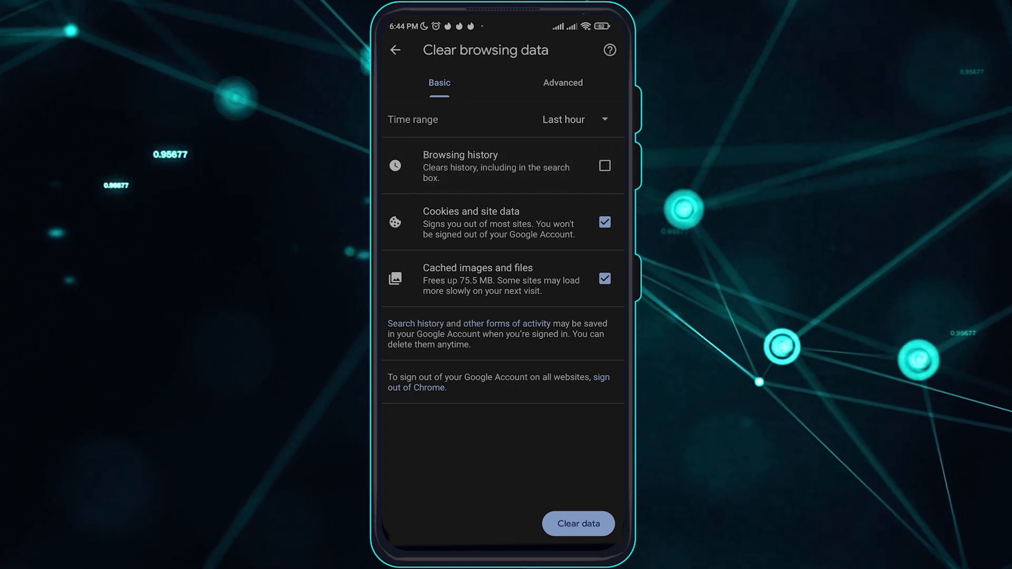
{"action": "left_click", "coordinate": [578, 524]}
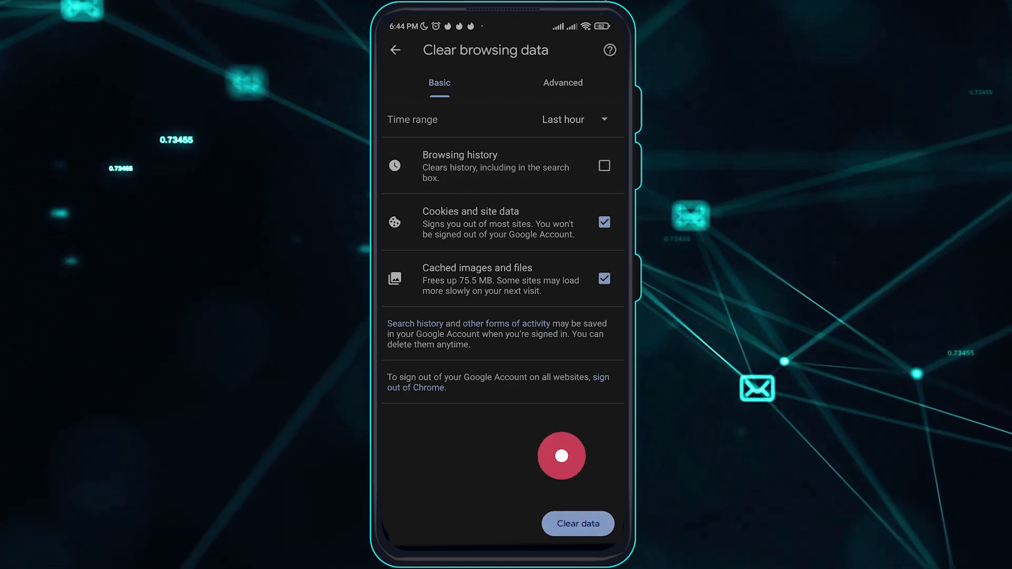
{"action": "left_click", "coordinate": [396, 50]}
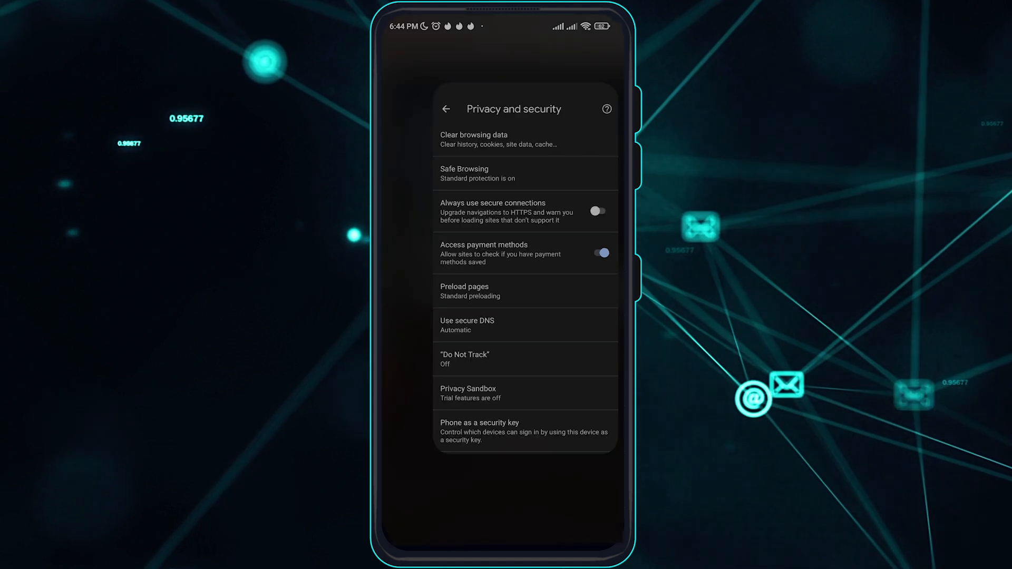
Go Home from Chrome's privacy settings to the launcher home screen.
{"action": "key", "text": "home"}
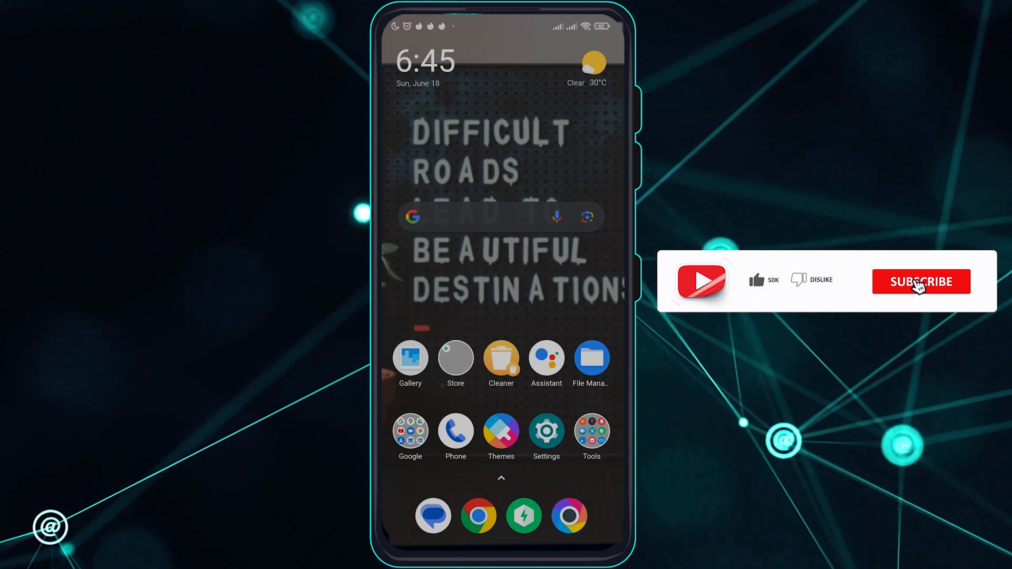
{"action": "left_click", "coordinate": [921, 281]}
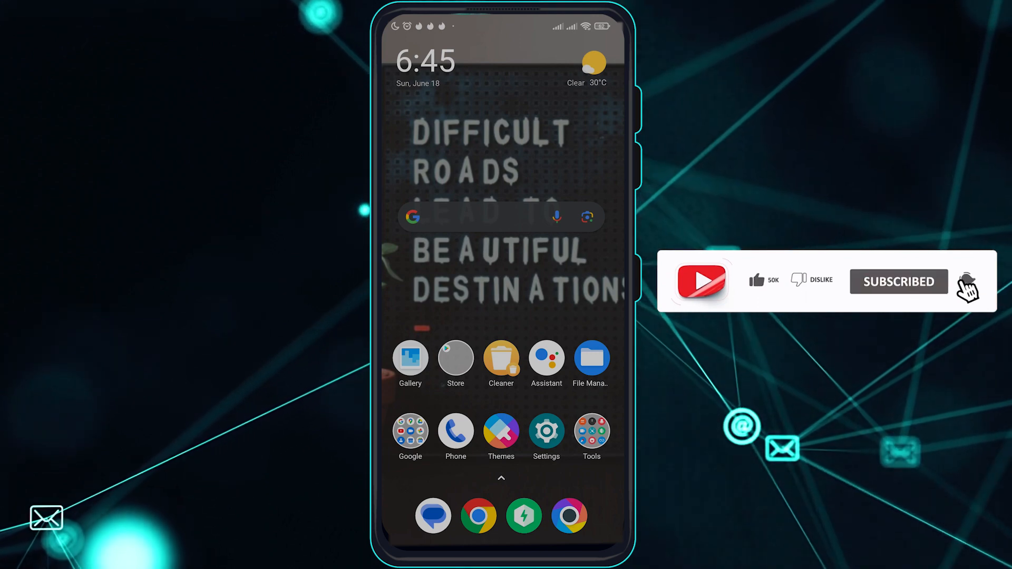